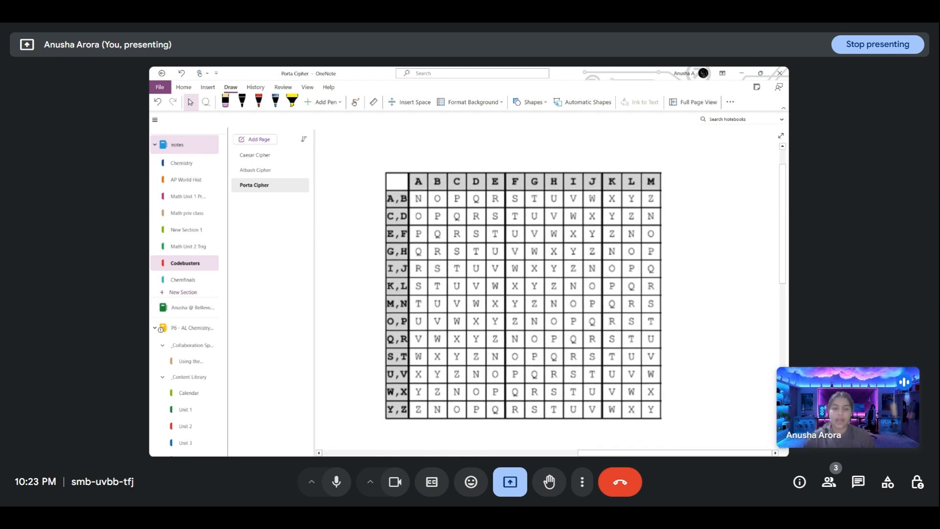
Step: Scroll so the LOST-key problem, ciphertext boxes and Porta table are all visible
scroll(down, 3)
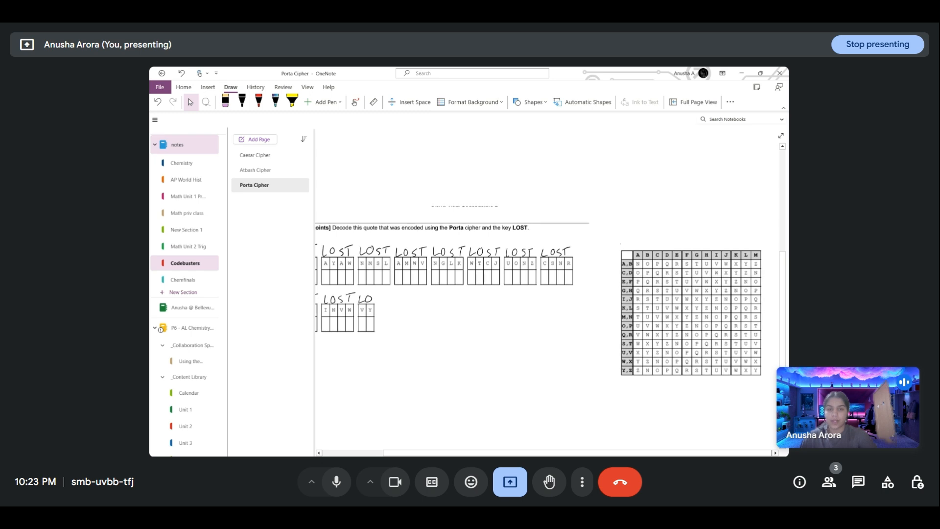
scroll(right, 3)
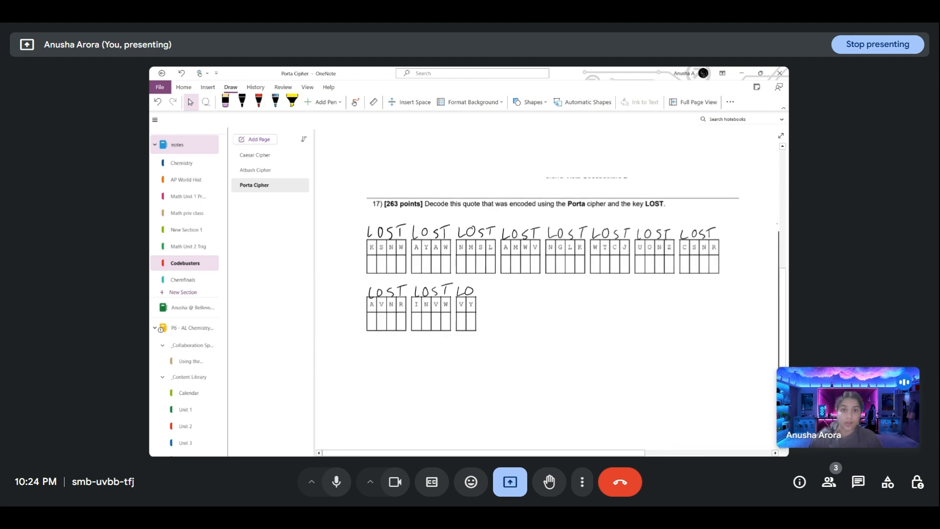
Step: Pan and scroll to center the whole Porta table in view beside the problem
click(258, 102)
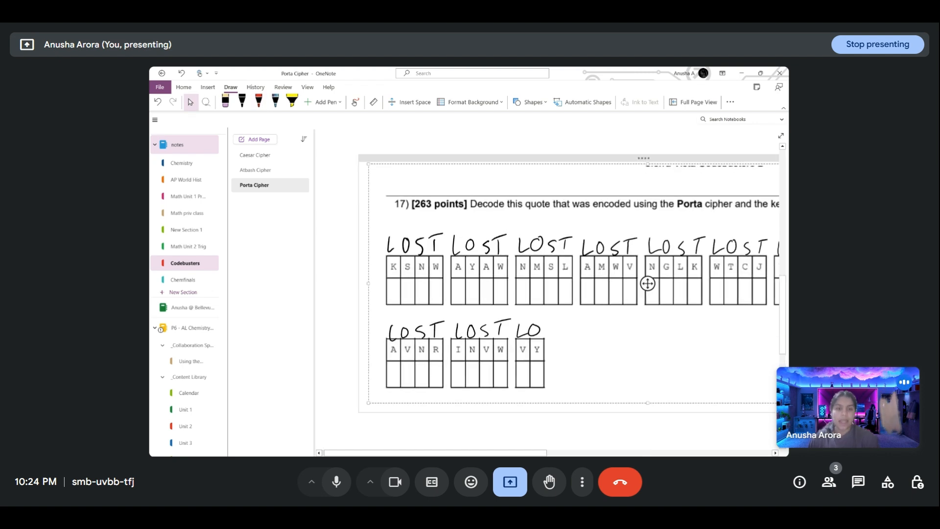
drag(388, 224, 388, 258)
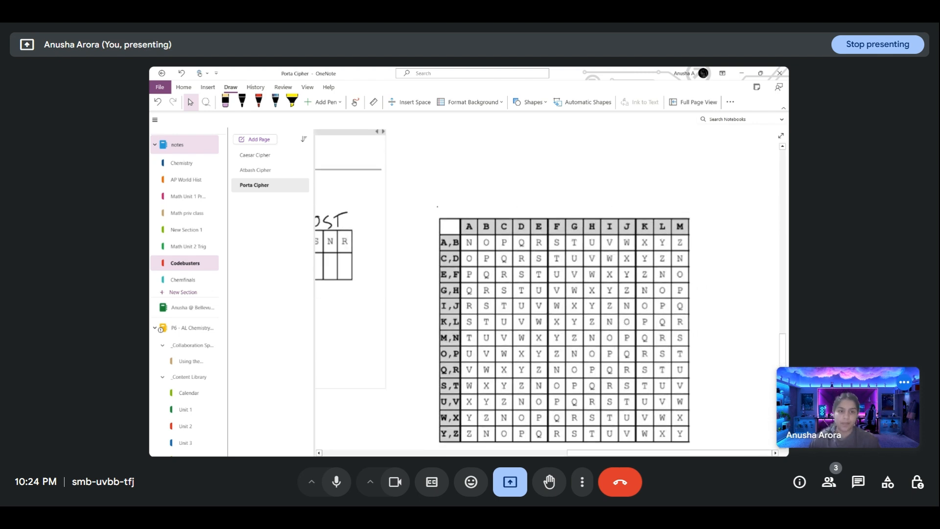
scroll(down, 3)
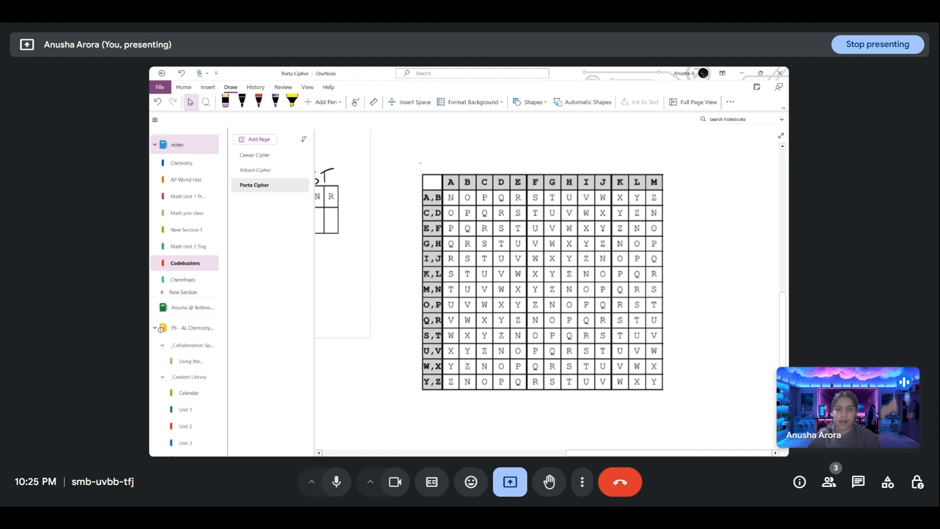
drag(403, 174, 402, 398)
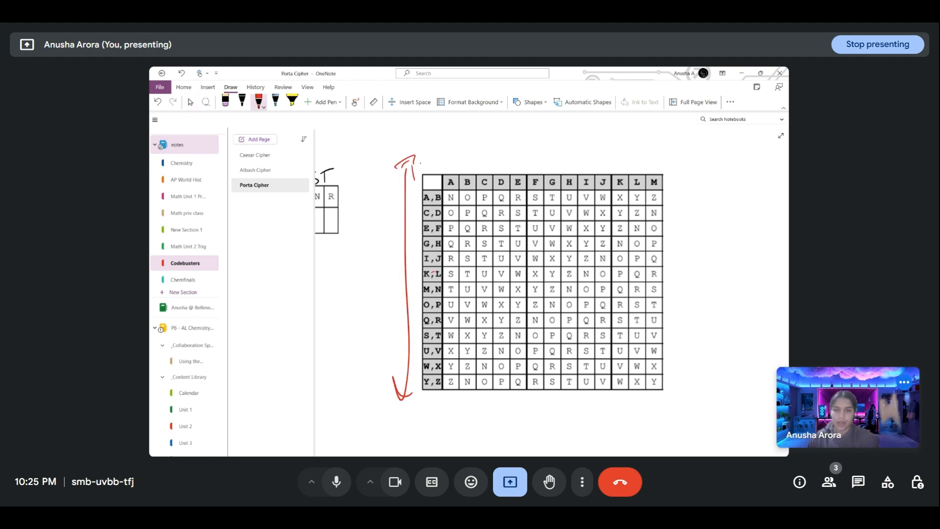
Step: Mark the table in red: arrows along the row labels and top row, circling K and the K,L row
drag(431, 273, 432, 273)
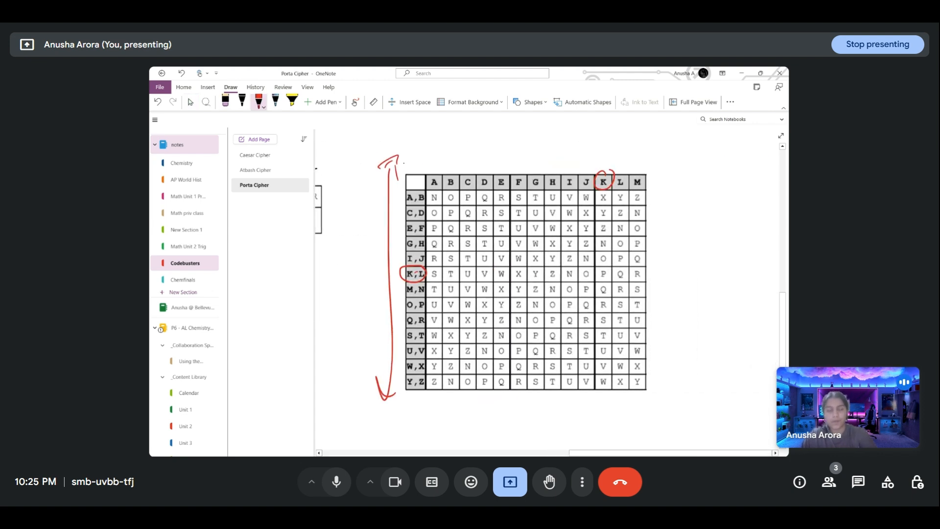
drag(408, 158, 665, 158)
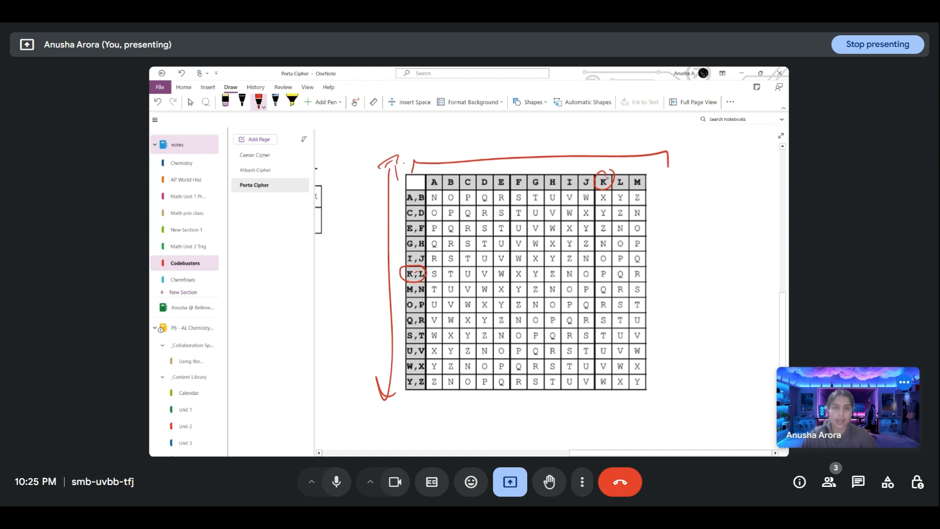
drag(603, 176, 603, 272)
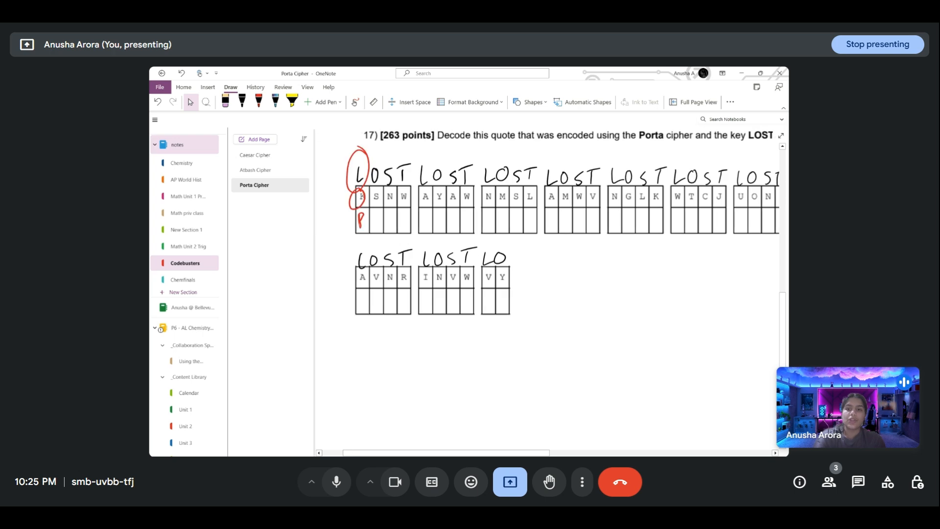
Step: Scroll left to show the Porta table beside the quote's last letter group
scroll(left, 3)
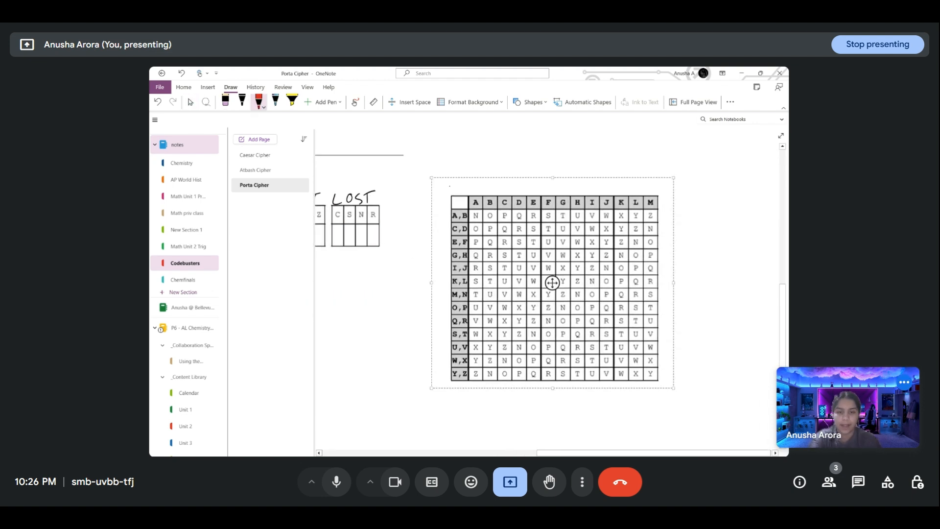
Step: Circle the S,T row label in red, trace the row and circle N
drag(452, 334, 464, 333)
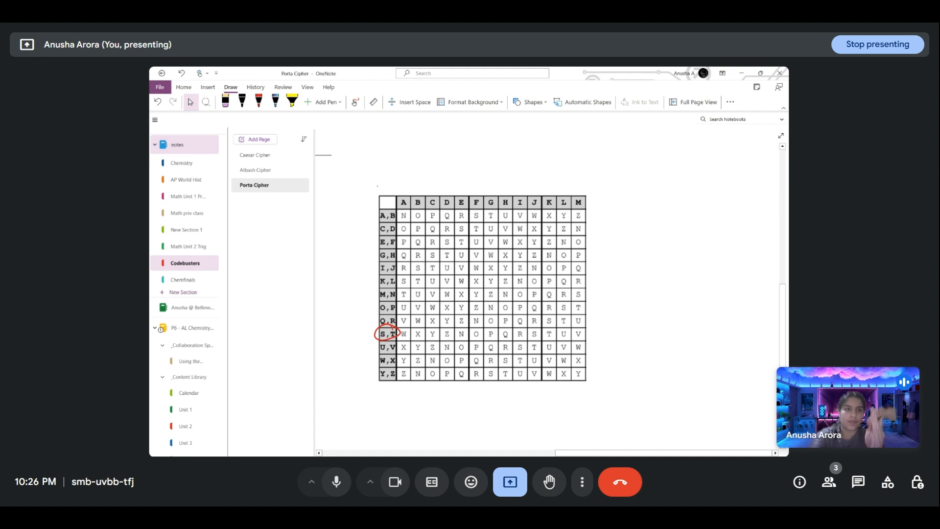
drag(392, 340, 462, 342)
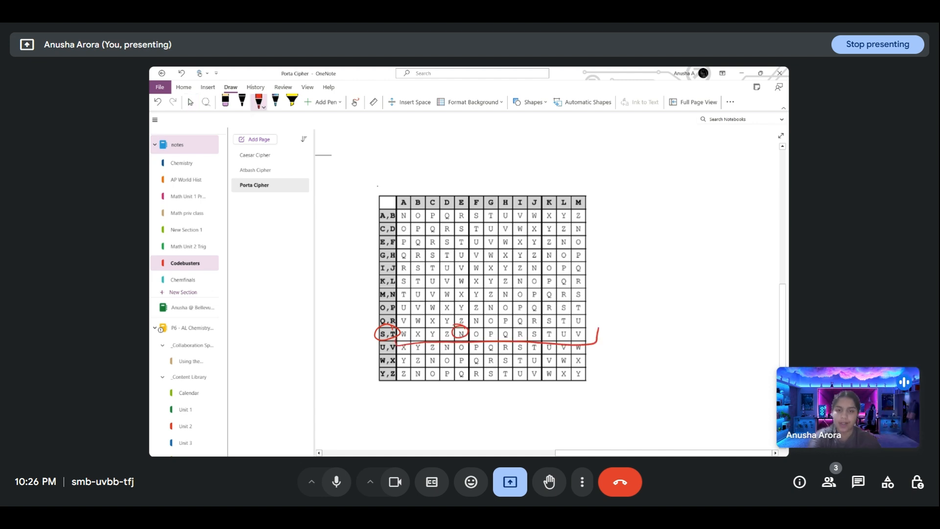
drag(460, 333, 462, 195)
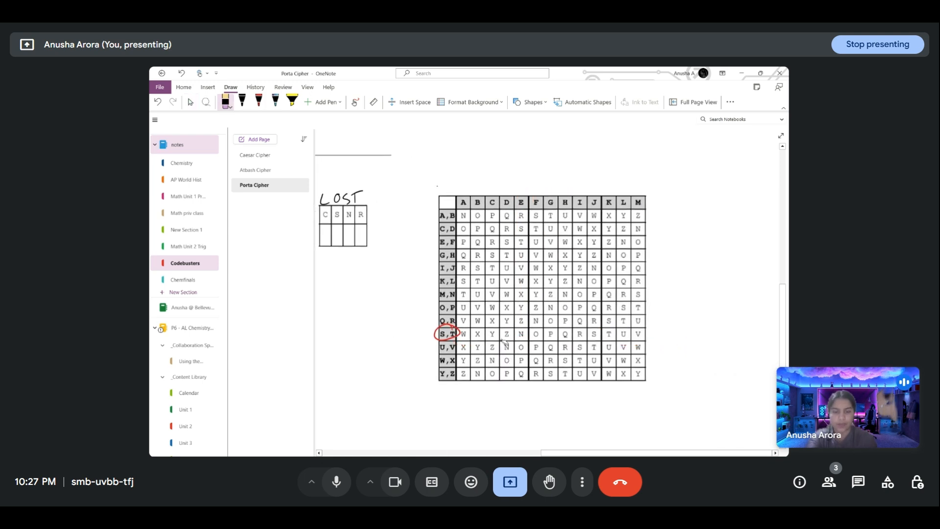
Step: Show more of the quote beside the table, then circle W along the traced S,T row
click(190, 101)
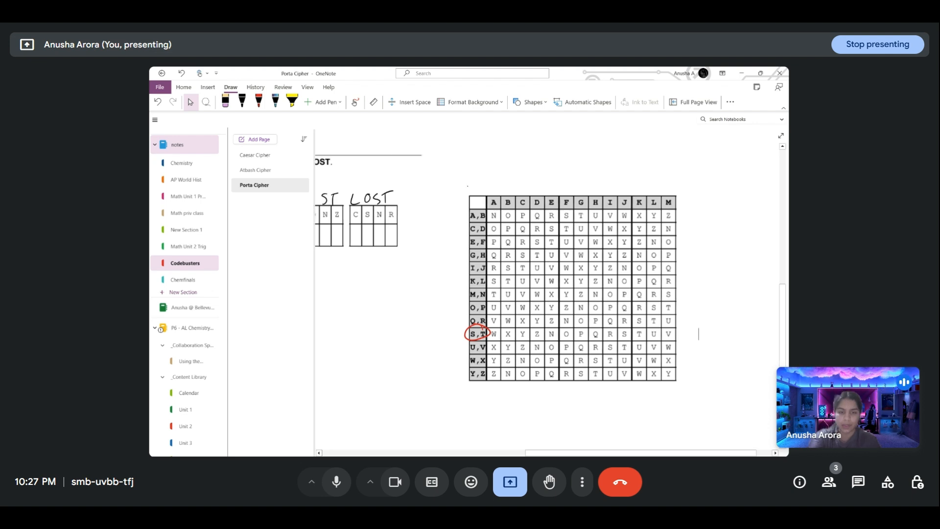
drag(479, 336, 678, 336)
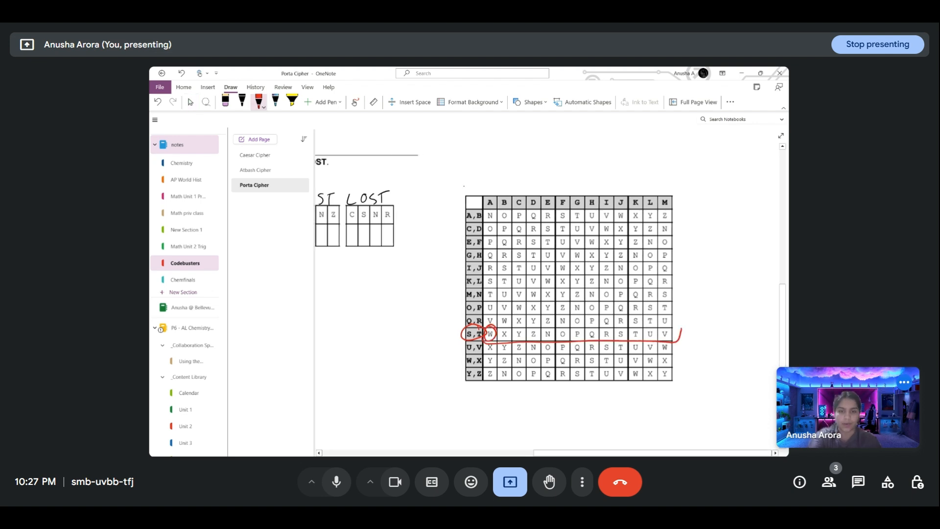
drag(490, 213, 491, 334)
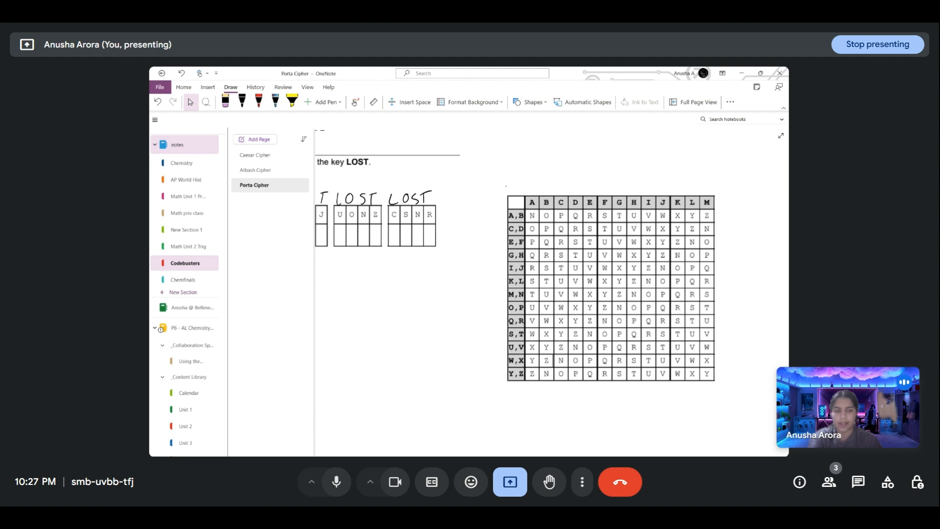
Step: Circle the K,L and O,P row labels in red to decode the first block's letters
scroll(right, 3)
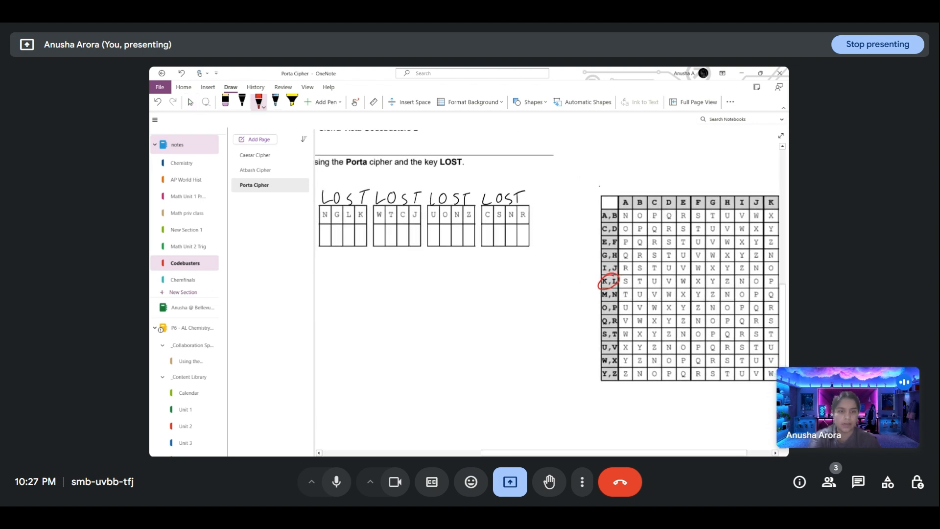
drag(622, 276, 630, 285)
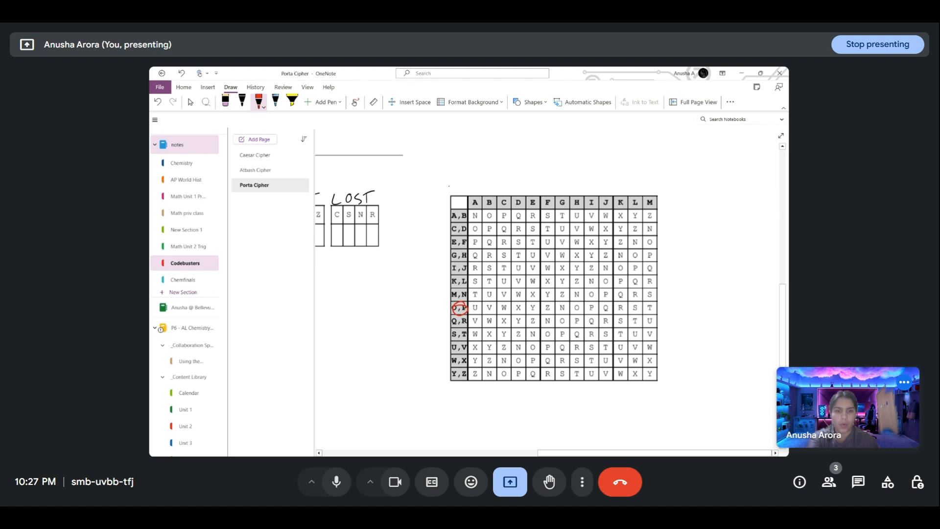
drag(534, 210, 532, 307)
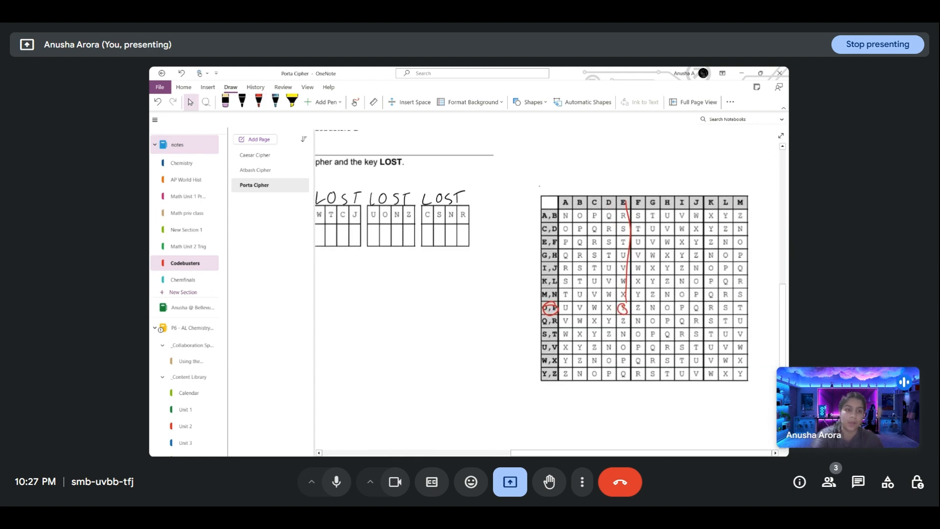
click(259, 101)
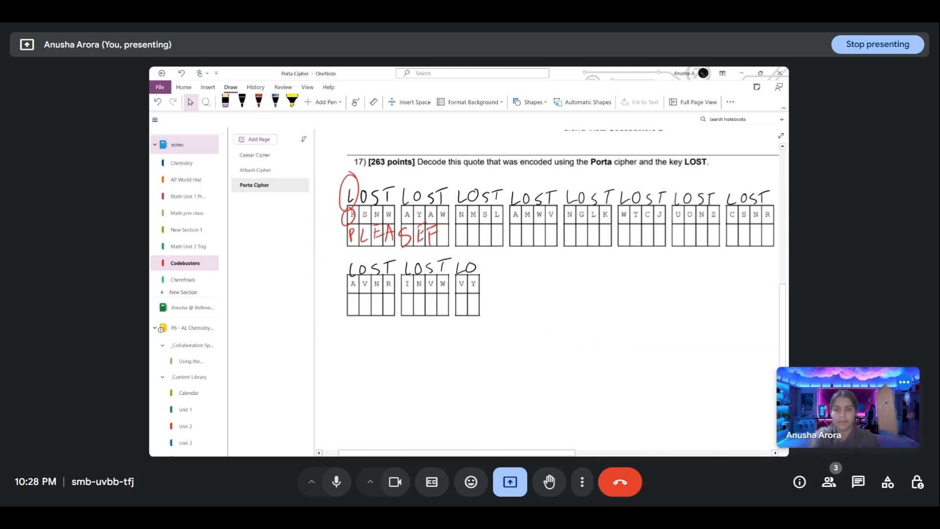
Step: Look up further cipher letters in the table and write PLEASE FAZT JUST under the first groups
scroll(right, 3)
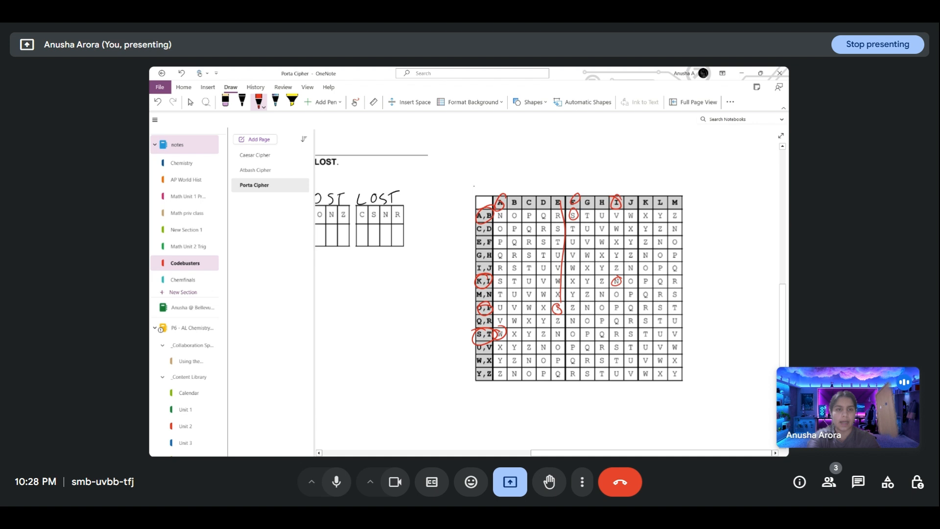
scroll(down, 3)
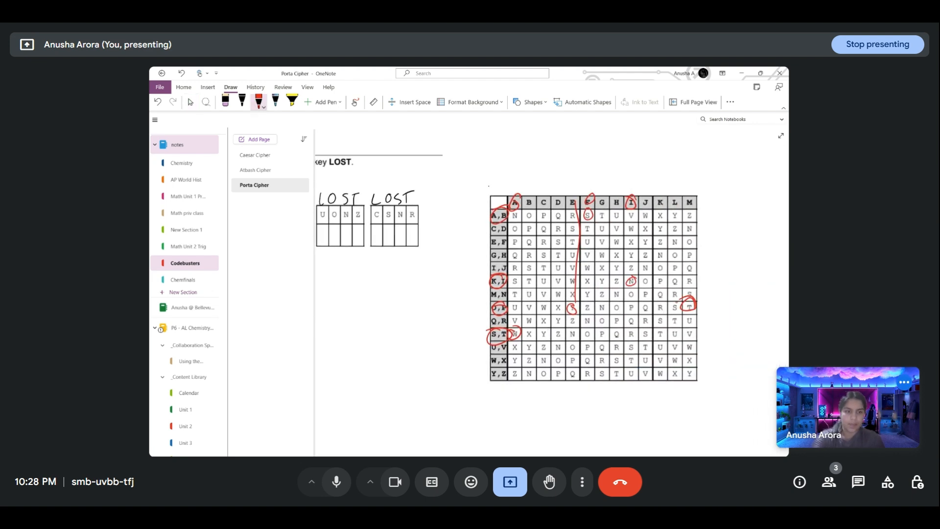
drag(677, 207, 695, 198)
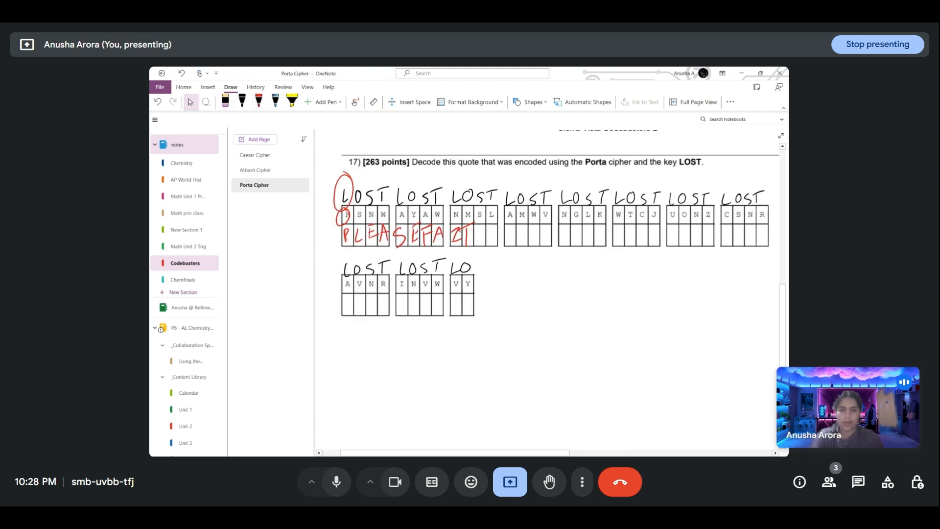
scroll(right, 3)
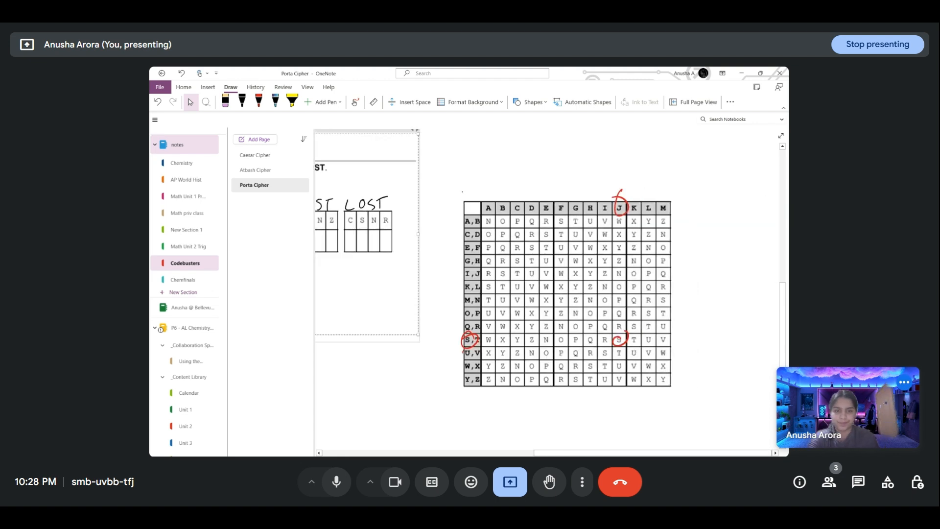
click(259, 101)
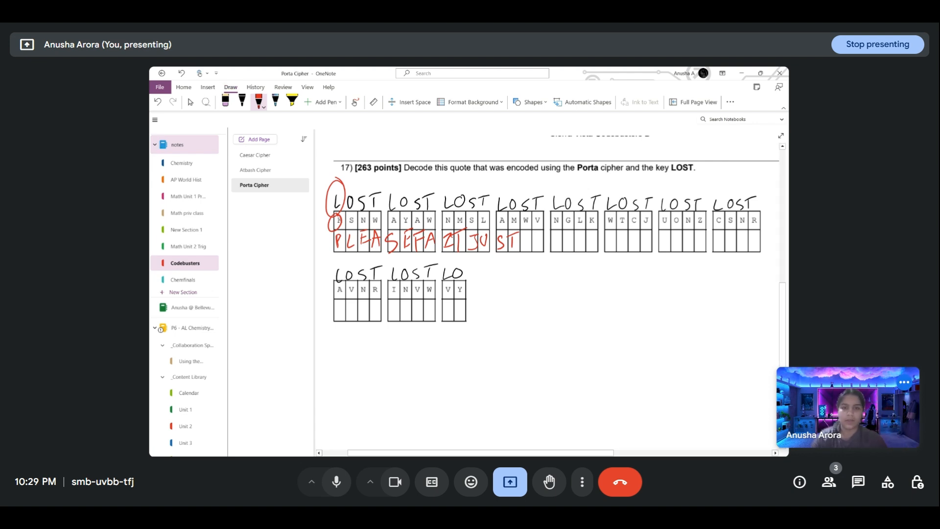
Step: Decode the remaining blocks on both rows, filling every answer box with red plaintext letters
text(AM)
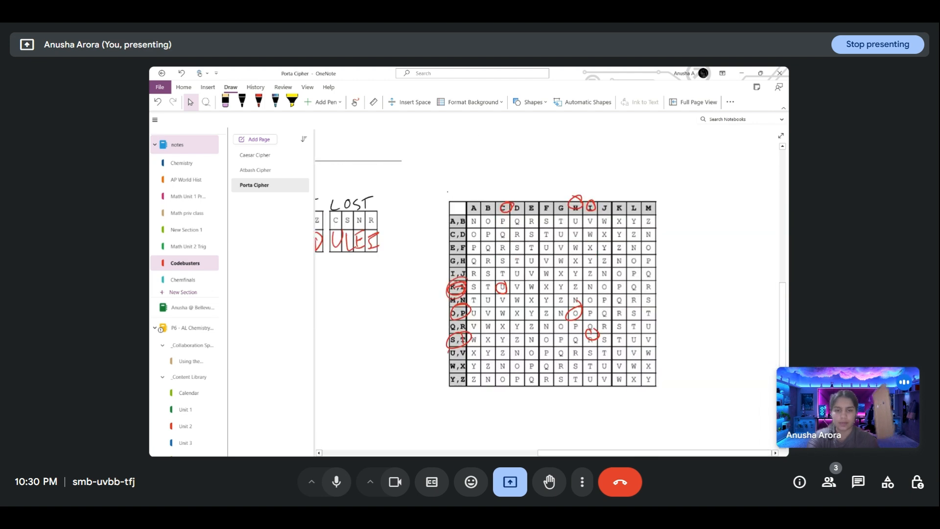
click(258, 101)
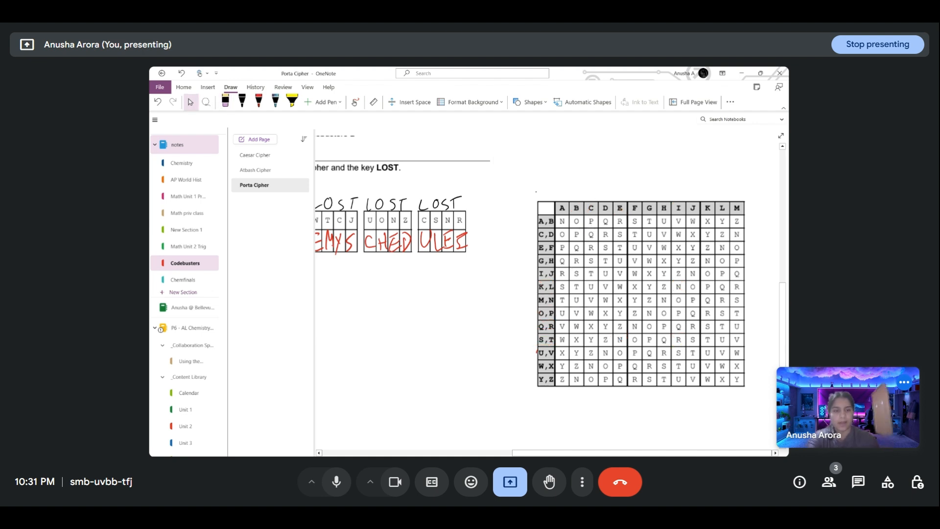
click(259, 102)
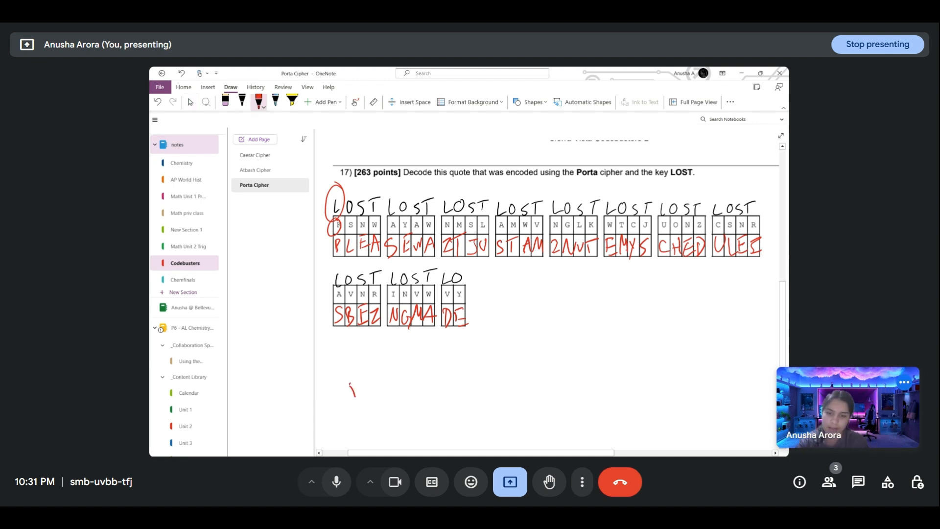
Step: Handwrite the decoded sentence beginning with Please in red below the quote's boxes
drag(351, 395, 411, 380)
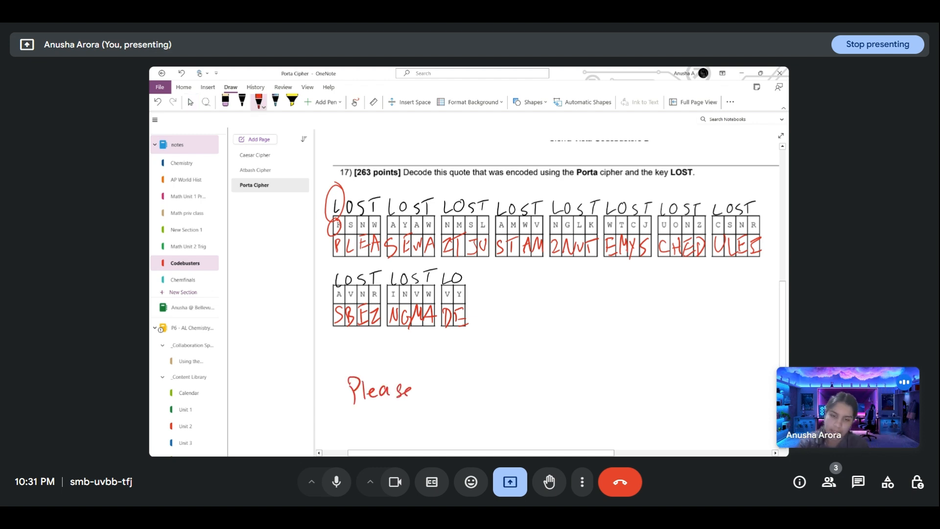
drag(446, 390, 482, 386)
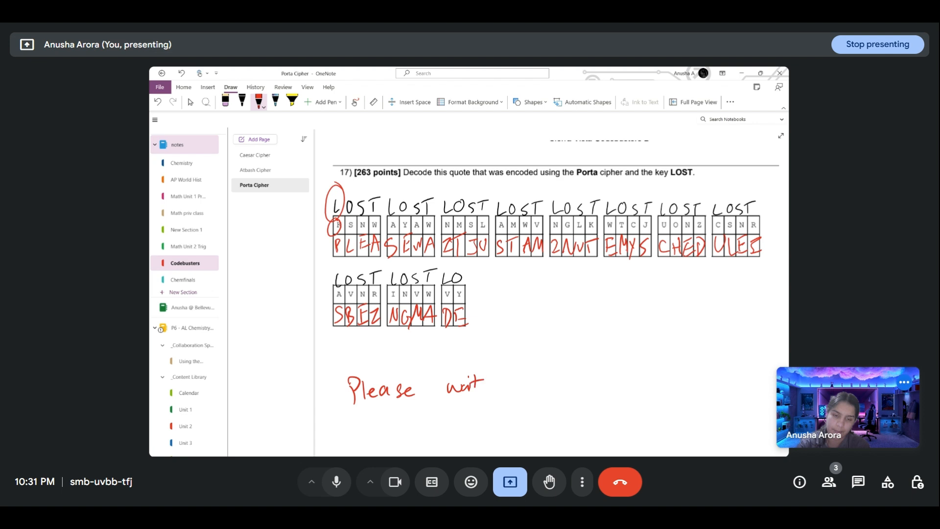
drag(497, 387, 575, 384)
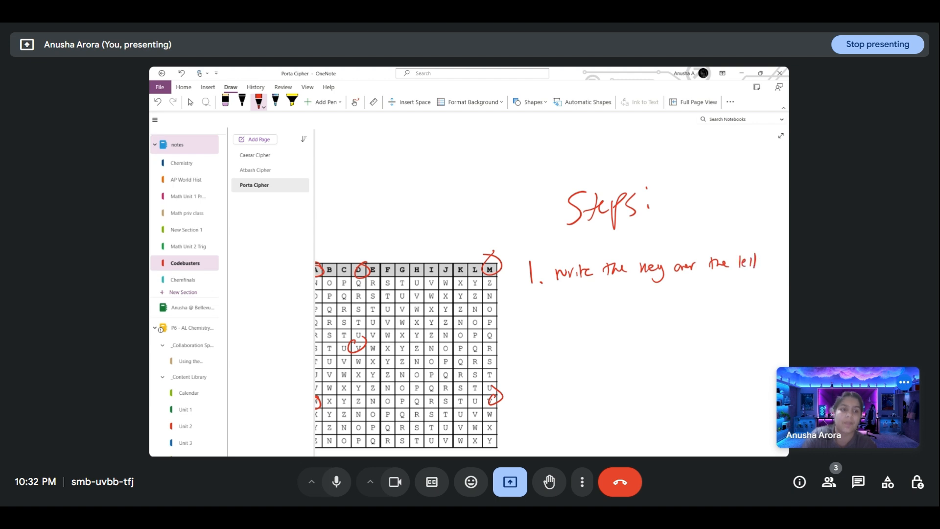
Step: Write numbered steps 1 through 4 of the red Steps list to the right of the table
drag(536, 323, 548, 326)
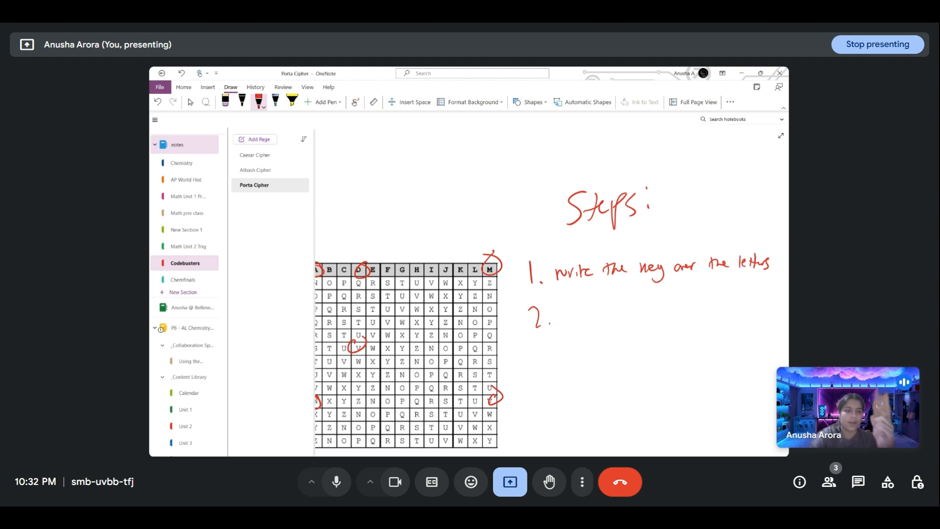
scroll(right, 3)
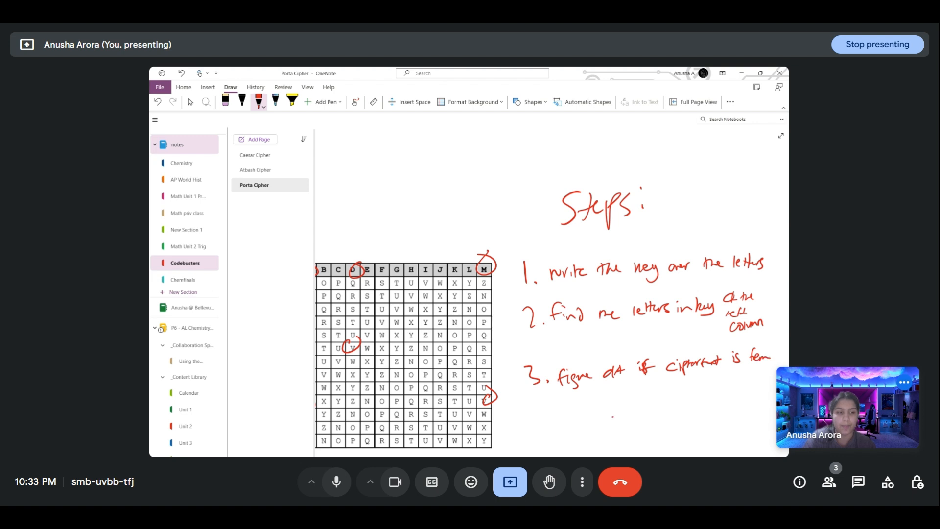
drag(599, 411, 644, 401)
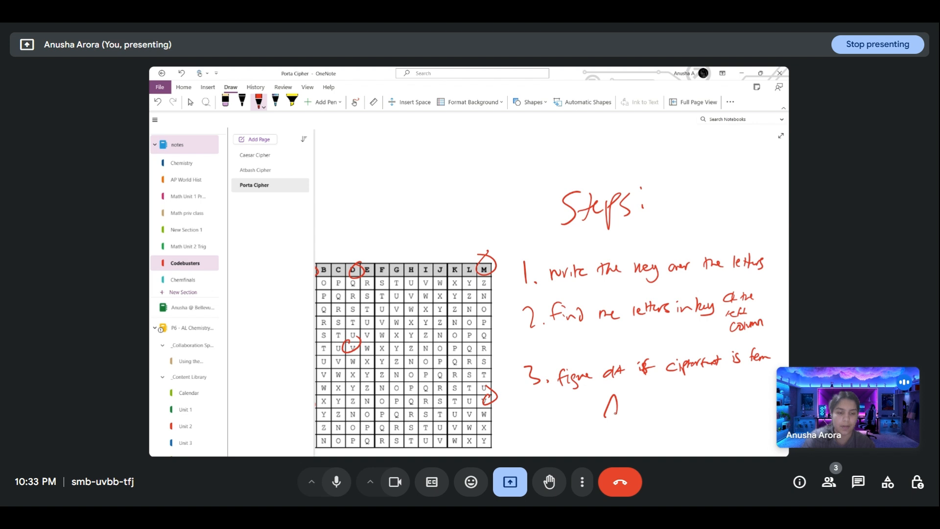
drag(602, 408, 719, 405)
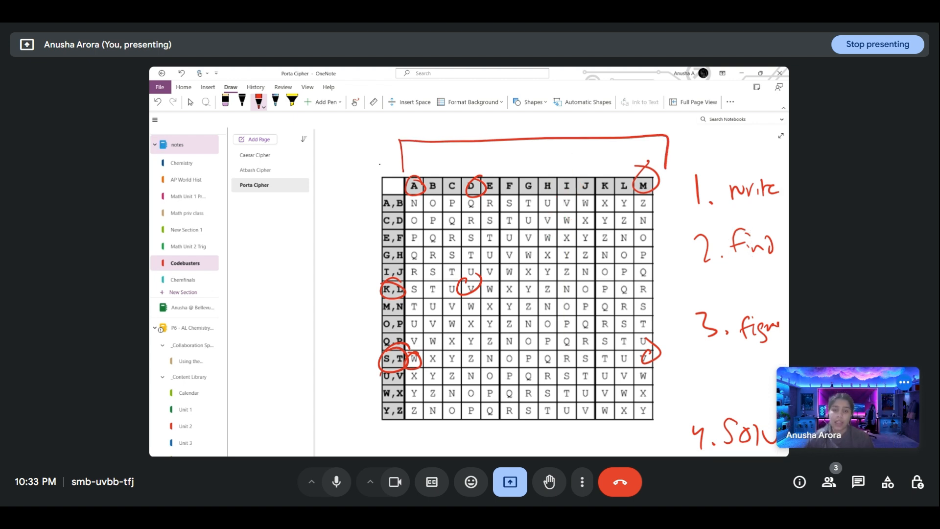
drag(456, 302, 641, 299)
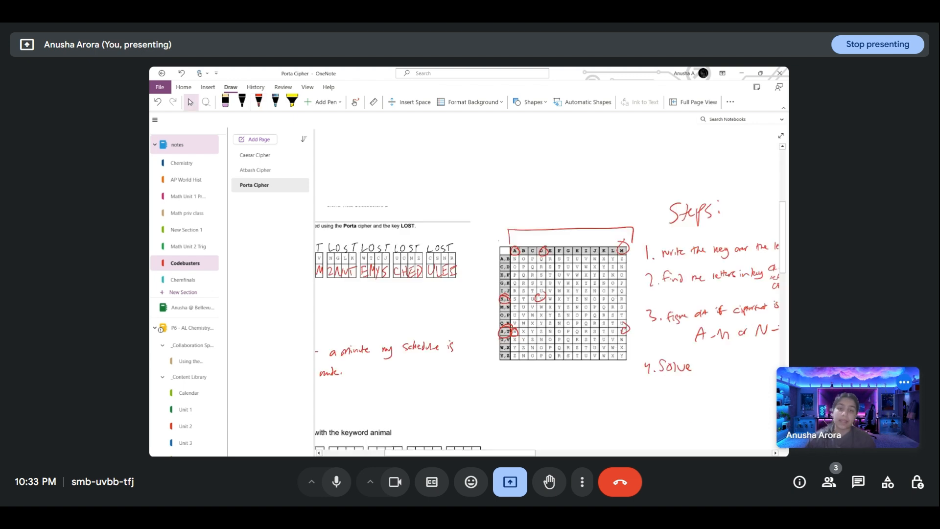
scroll(down, 3)
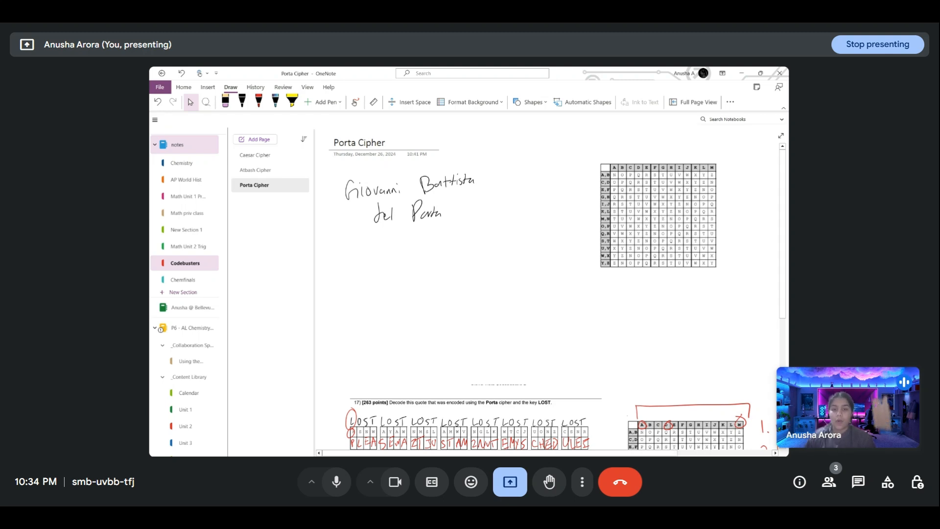
Step: With black ink, loop around the first ciphertext letter groups of the decoded quote
click(258, 102)
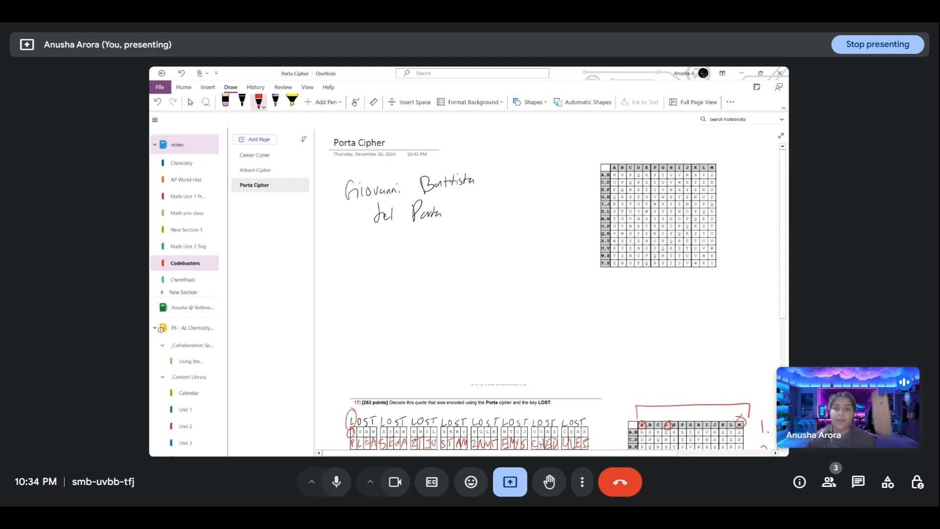
scroll(down, 3)
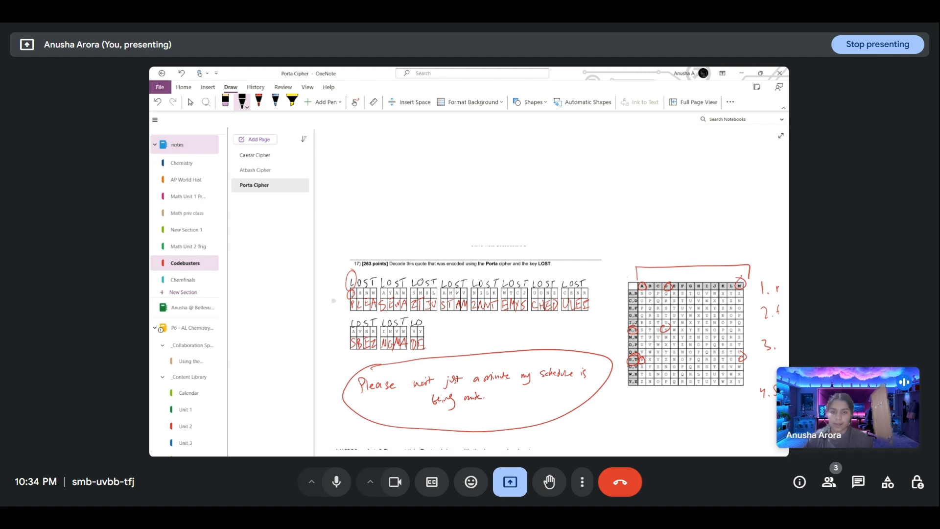
drag(344, 294, 476, 294)
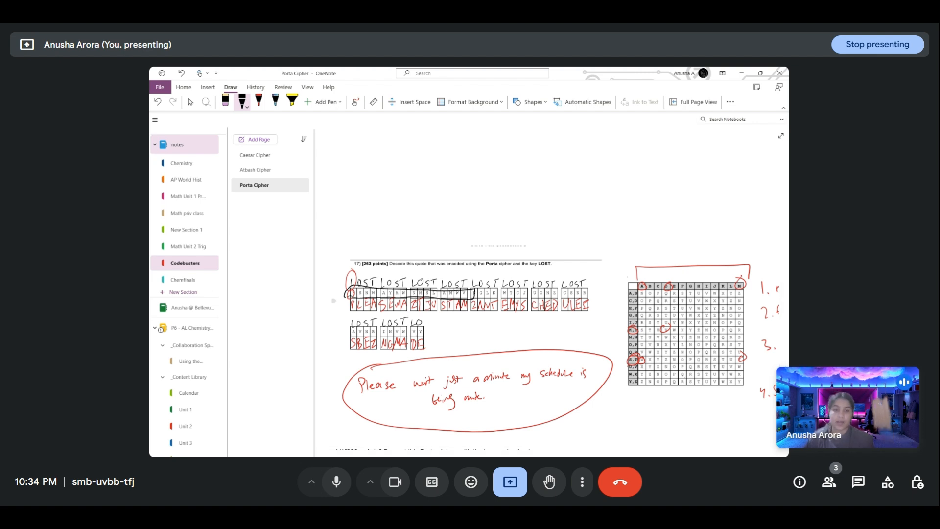
scroll(down, 3)
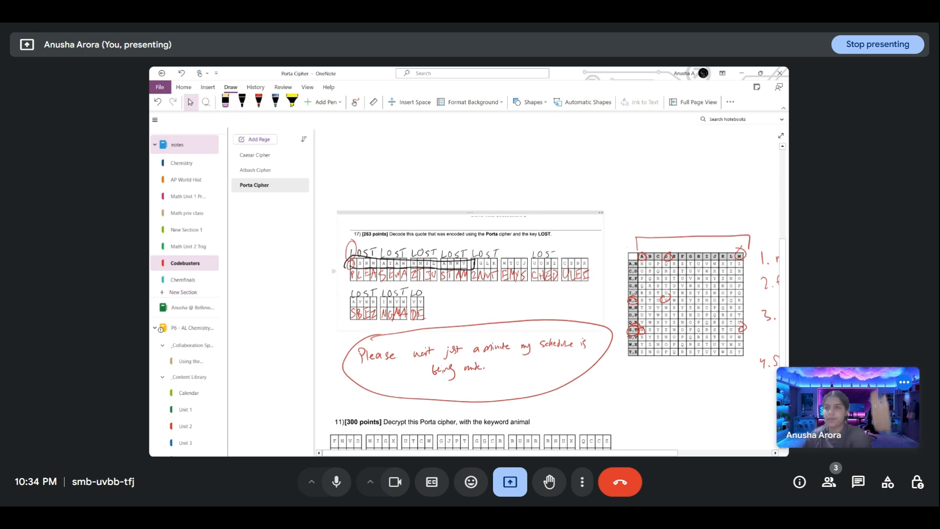
scroll(down, 3)
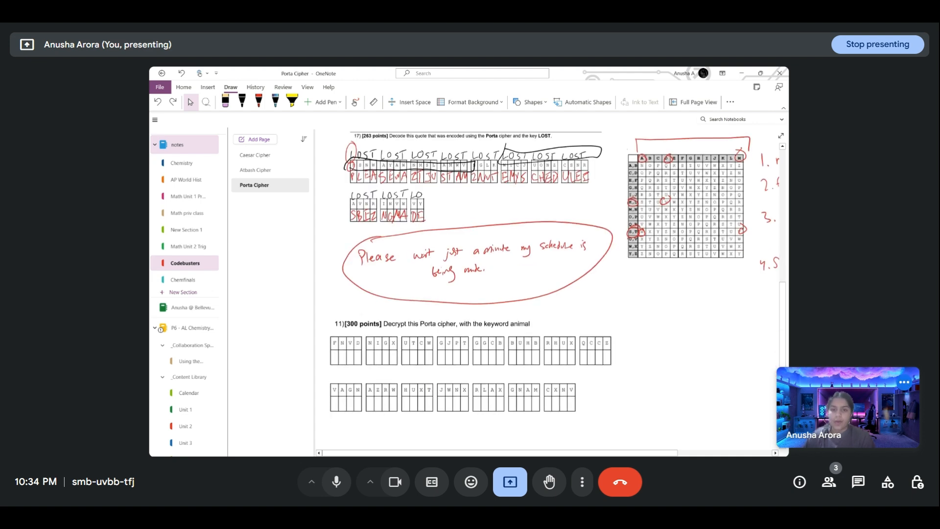
Step: Scroll down to problem 11, the 300-point Porta cipher with keyword animal
scroll(down, 3)
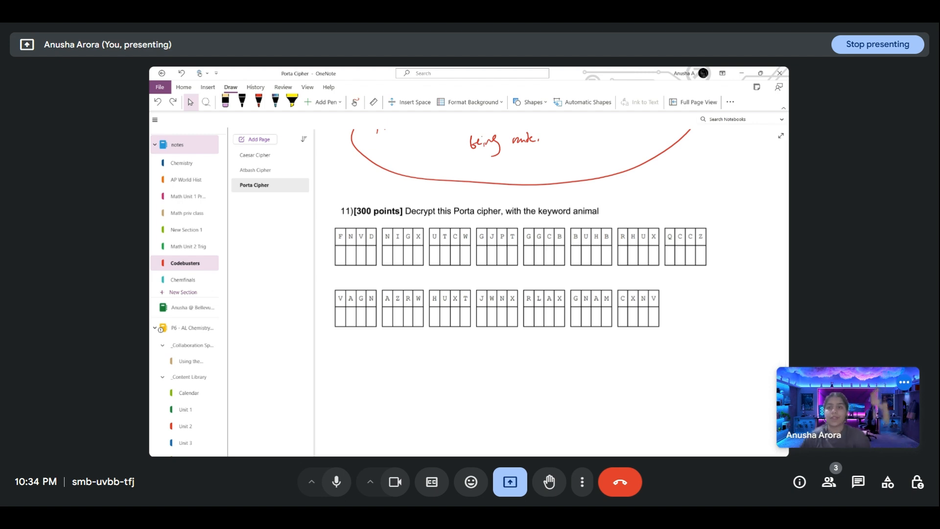
Step: Handwrite the keyword ANIMAL in black ink repeatedly above every ciphertext group of the 300-point problem
click(241, 101)
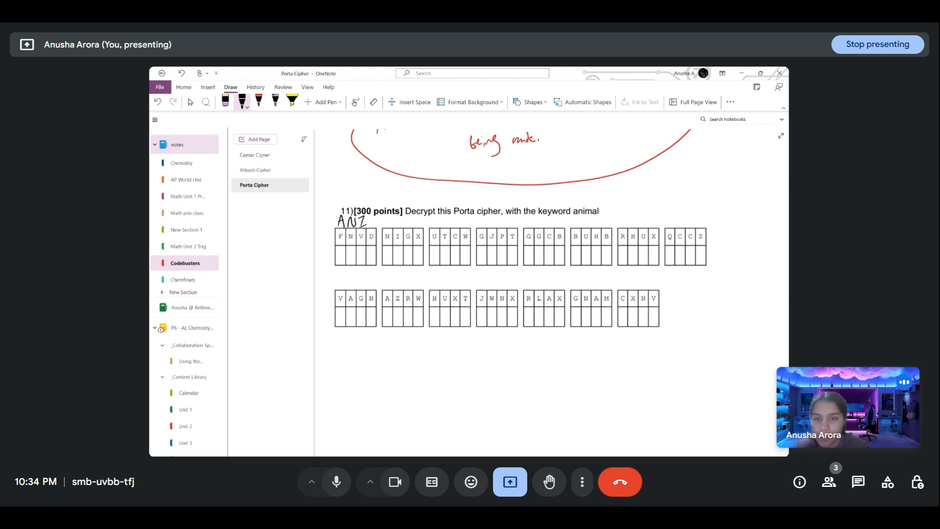
drag(368, 221, 398, 223)
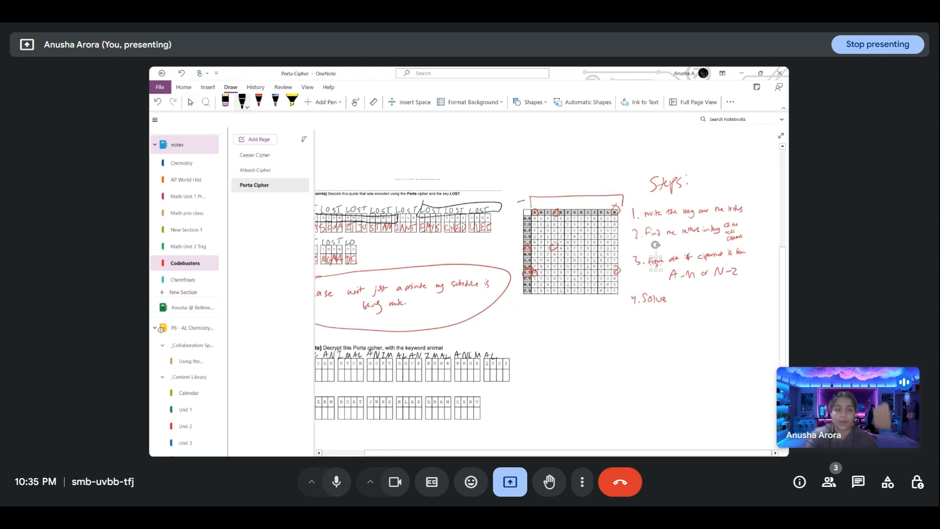
drag(522, 198, 629, 306)
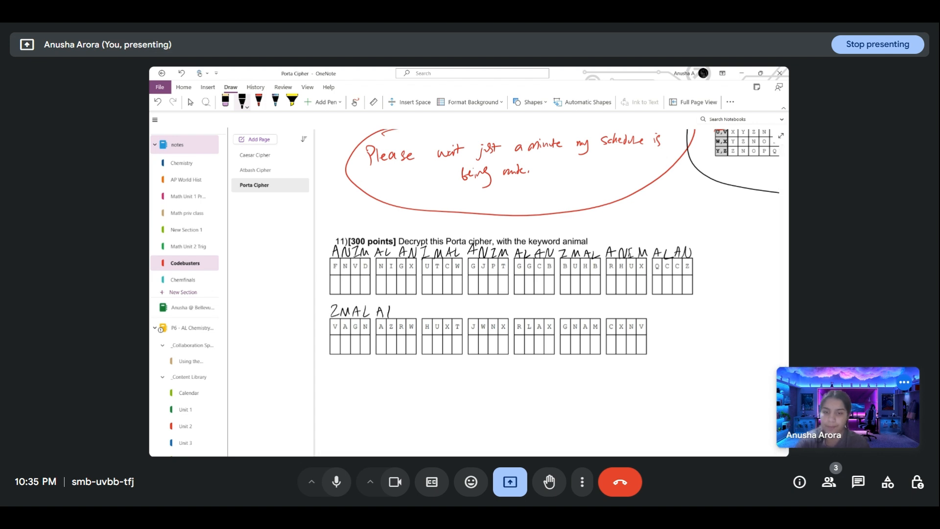
text(NZMA)
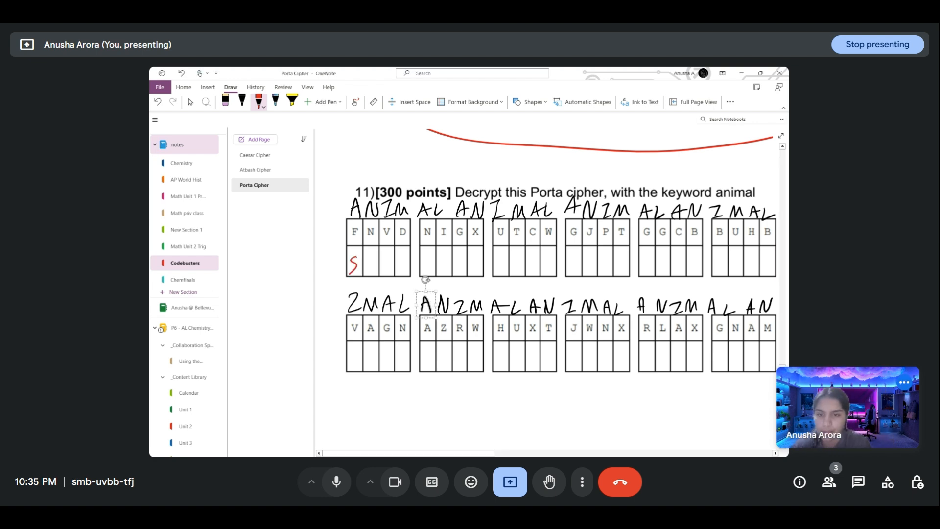
Step: Handwrite the red decoded letters in each answer box, ending with "instead"
drag(363, 267, 389, 266)
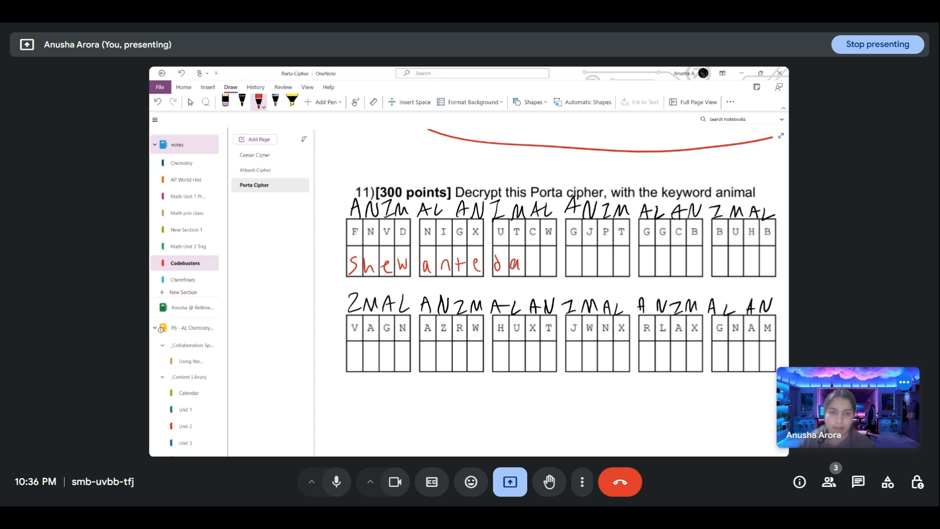
drag(527, 267, 572, 267)
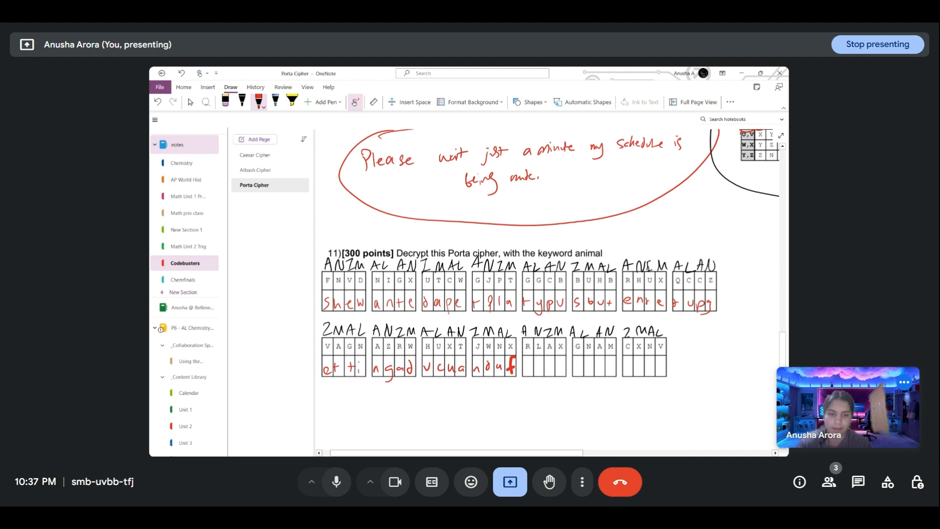
text(erre tins tead)
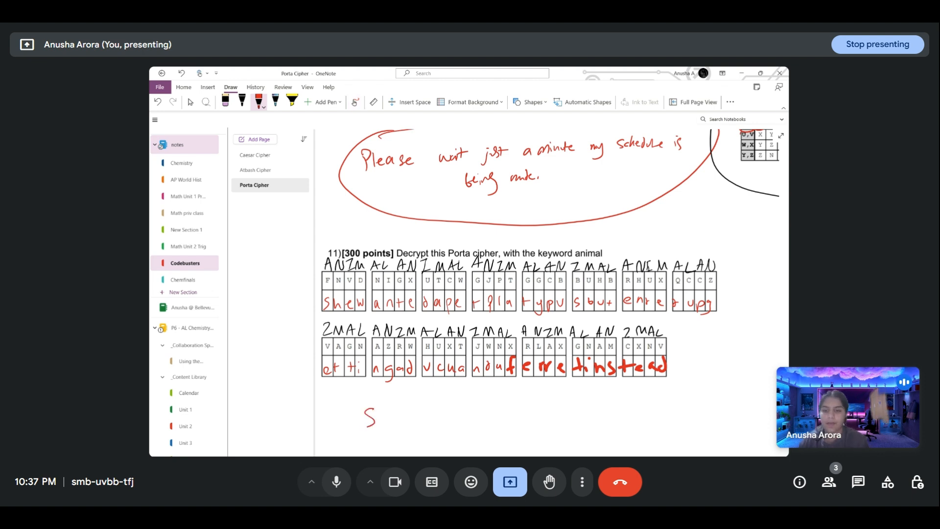
Step: Write 'She wanted a pet platypus but ended up getting a duck and a ferret instead' in red below the grid
drag(372, 416, 432, 417)
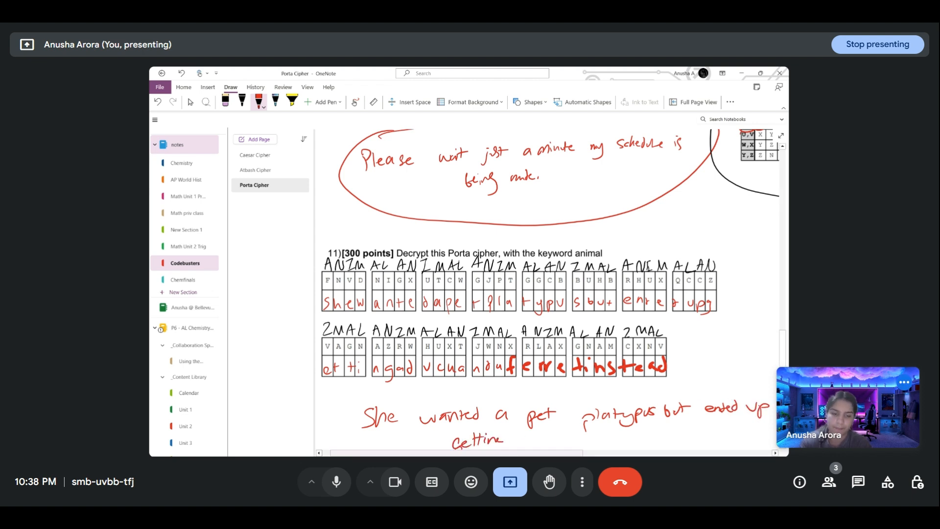
drag(528, 440, 576, 441)
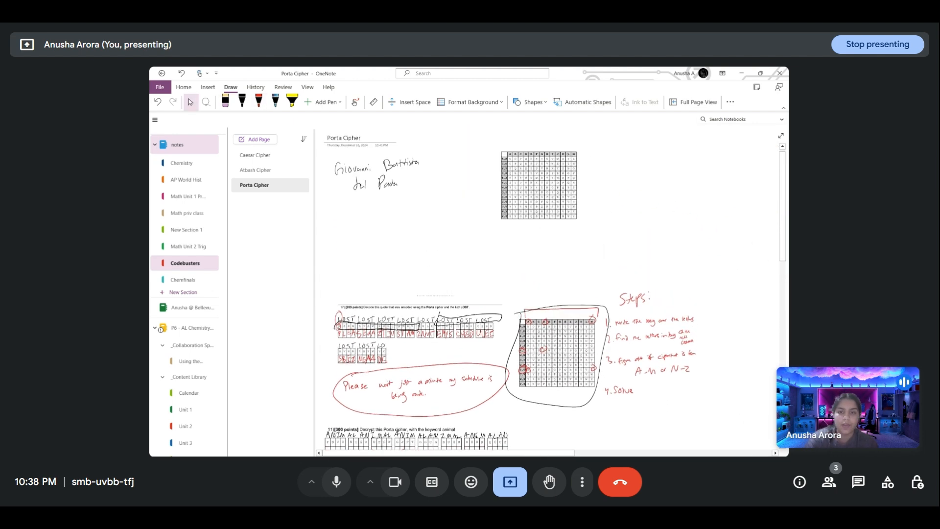
Step: Scroll down so both solved problems, the Steps list and the final sentence show together
scroll(down, 3)
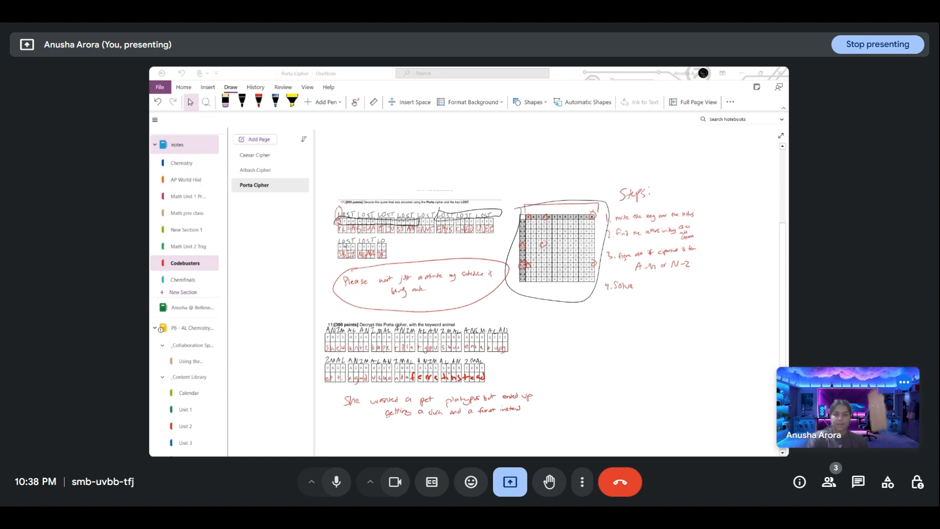
mouse_move(409, 259)
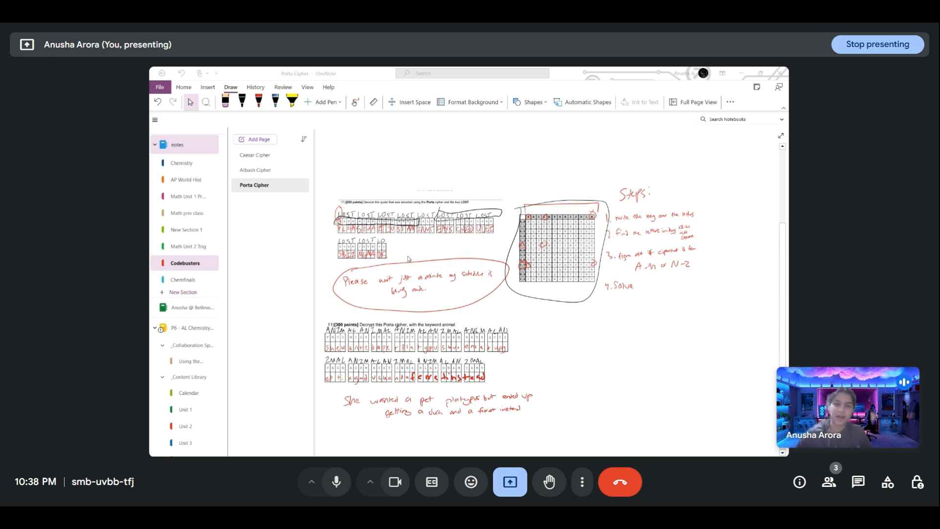
mouse_move(410, 262)
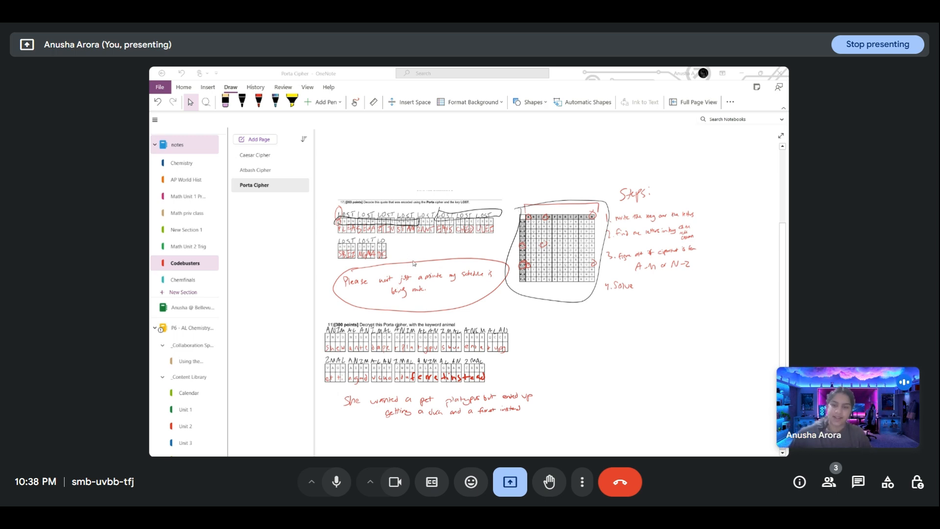